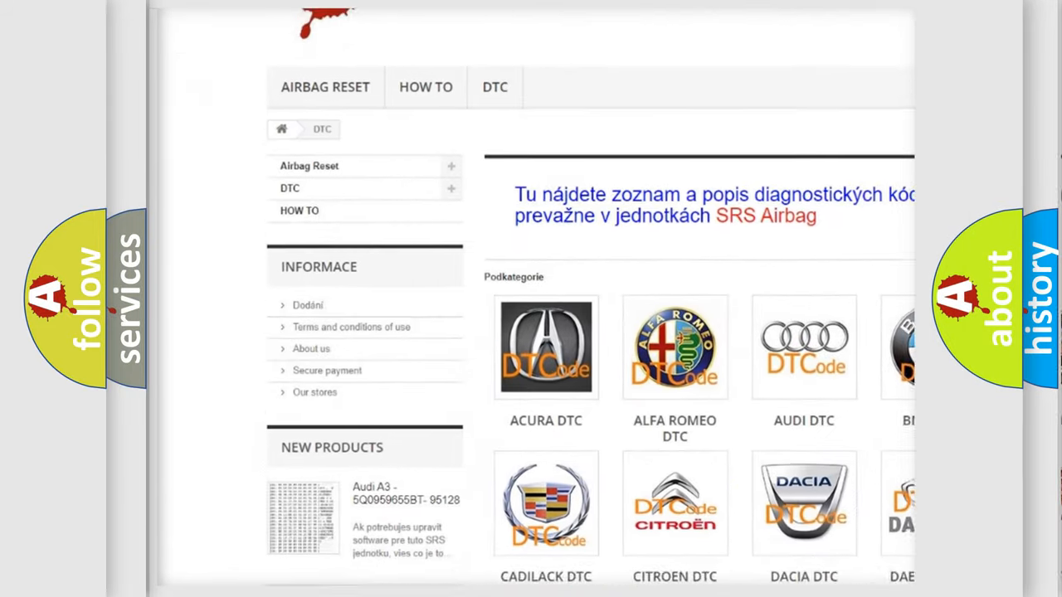
pyautogui.scroll(-3)
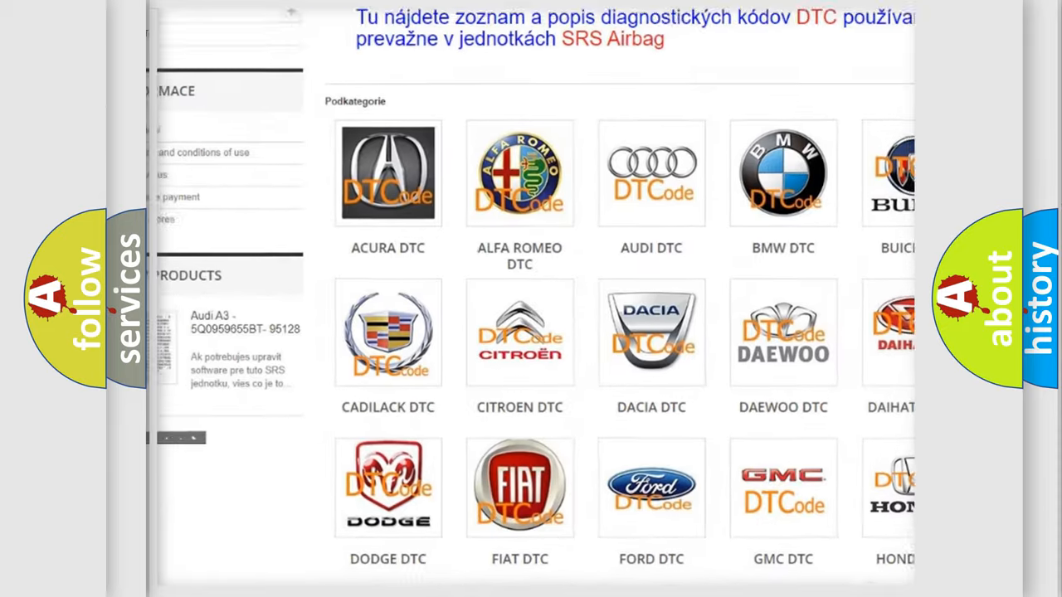
pyautogui.scroll(-3)
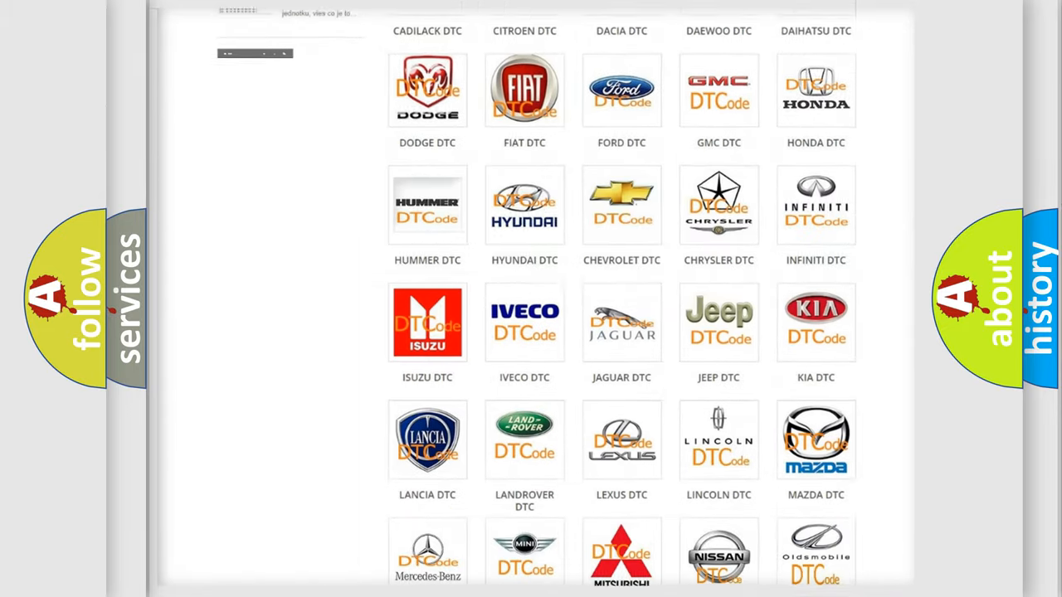
pyautogui.scroll(-3)
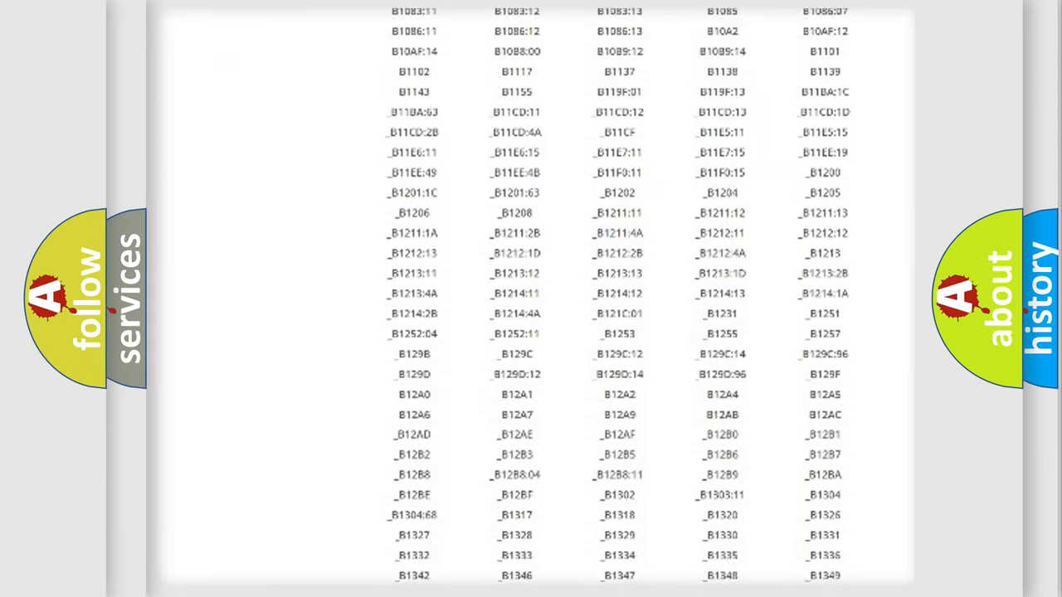
pyautogui.scroll(-3)
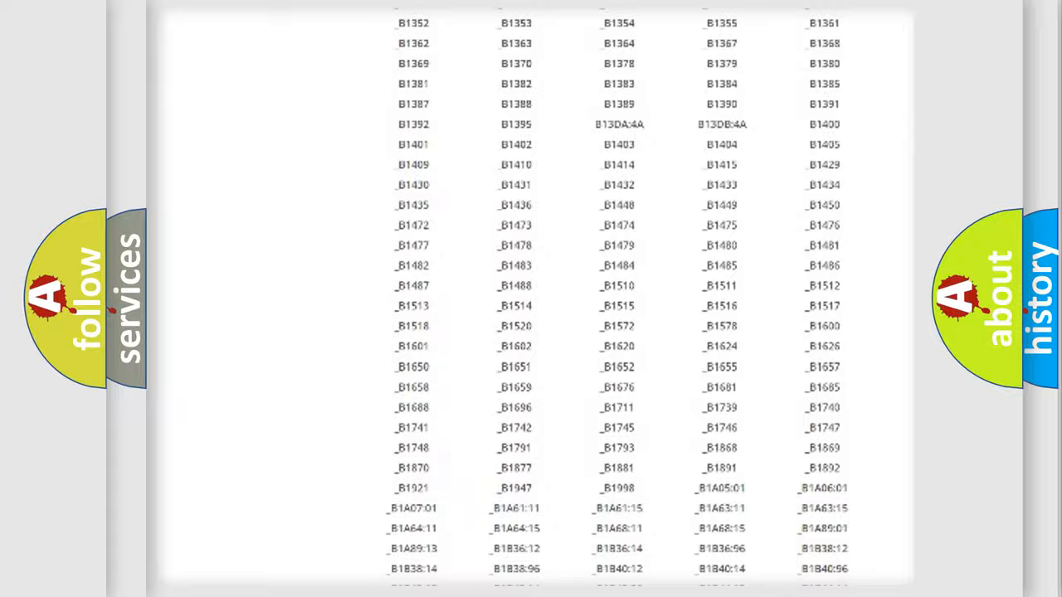